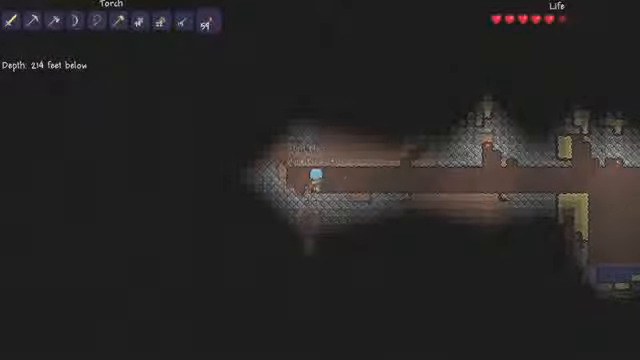
Select the Torch from the hotbar before heading into the dark tunnel
{"action": "left_click", "coordinate": [42, 28]}
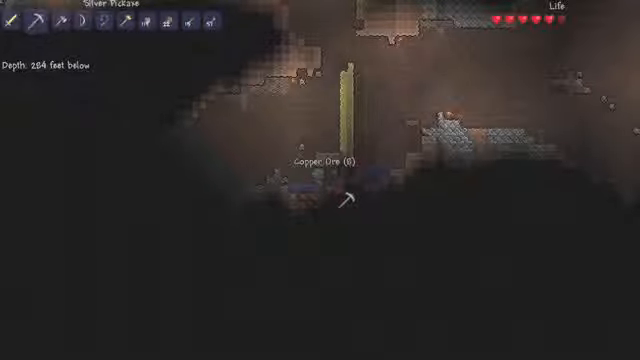
Mine the Copper Ore blocks with the Silver Pickaxe
{"action": "left_click", "coordinate": [330, 190]}
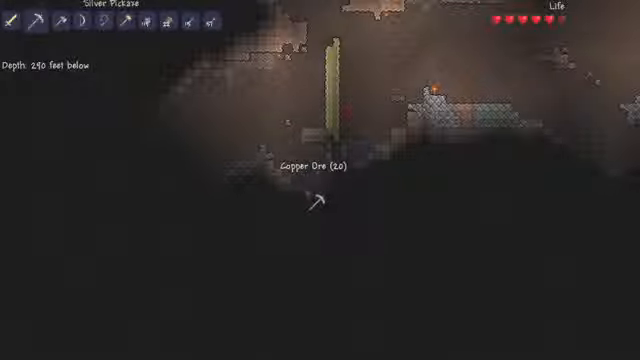
{"action": "left_click", "coordinate": [300, 200]}
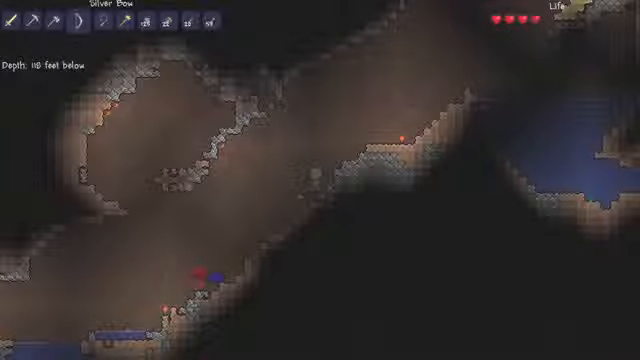
Bring up the inventory with Esc to review the collected copper ore and items
{"action": "key", "text": "Esc"}
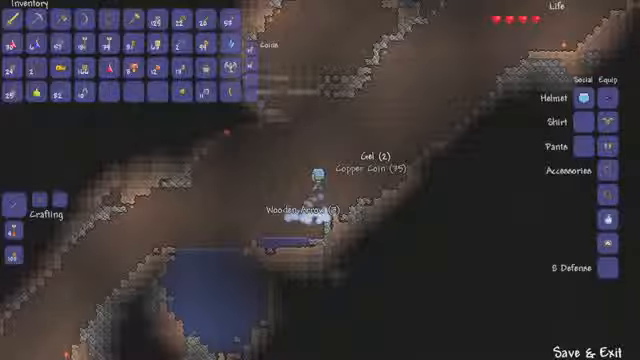